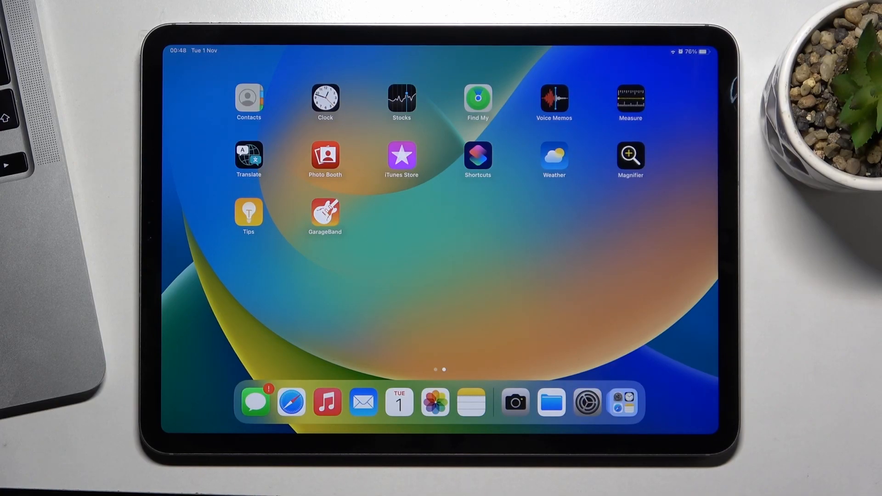
Swipe back to the first Home Screen page with the clock, calendar, map and weather widgets.
{"action": "scroll", "scroll_direction": "left", "scroll_amount": 3}
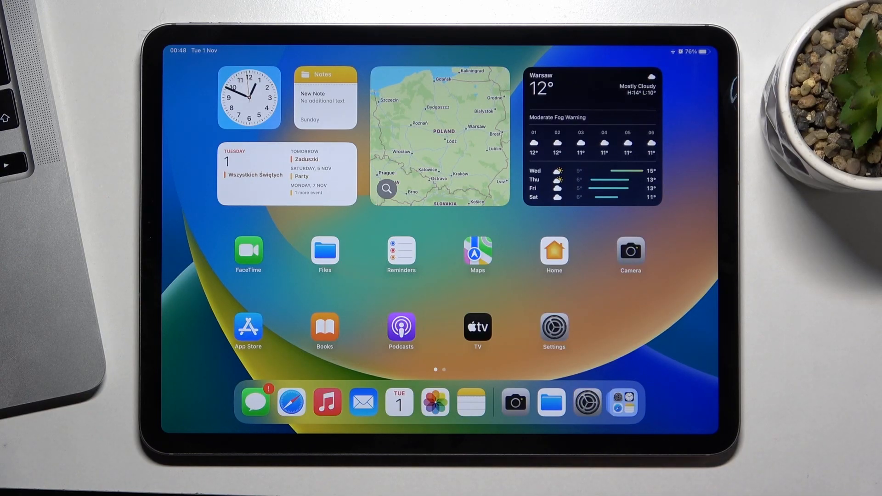
Go to Settings > General > iPad Storage to see storage usage by app.
{"action": "left_click", "coordinate": [553, 331]}
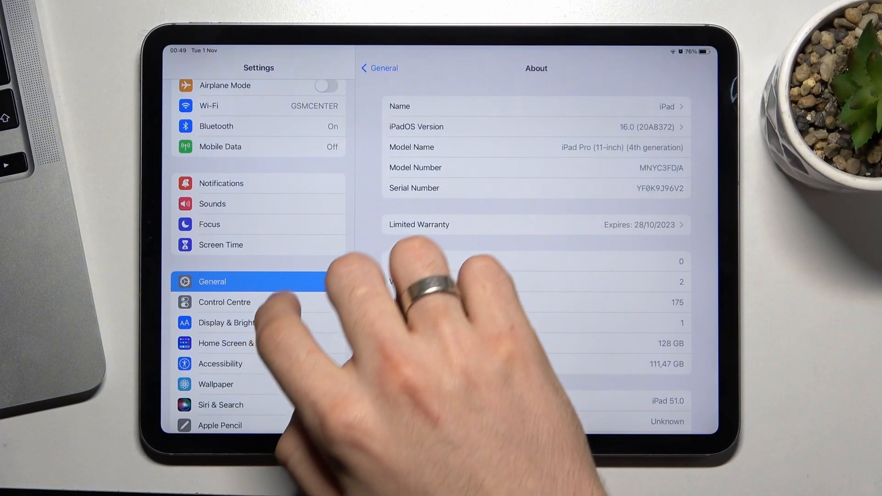
{"action": "left_click", "coordinate": [380, 67]}
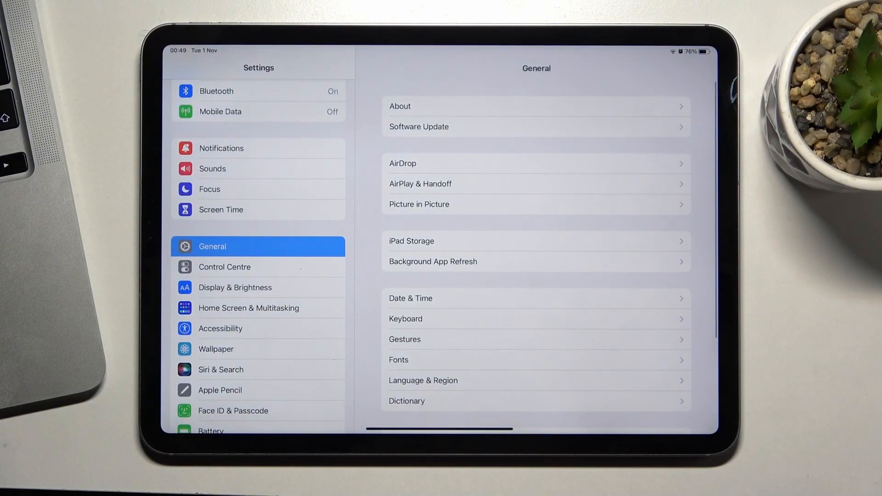
{"action": "left_click", "coordinate": [536, 241]}
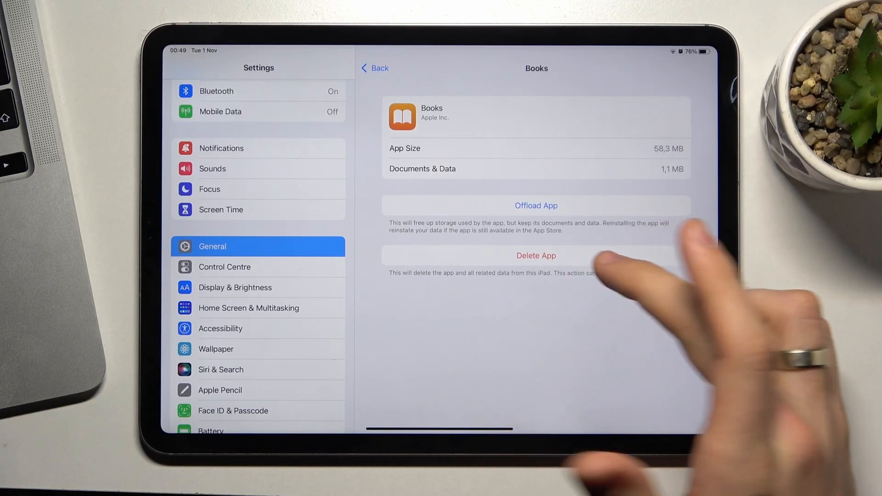
Delete the Books app together with all its documents and data.
{"action": "left_click", "coordinate": [535, 256]}
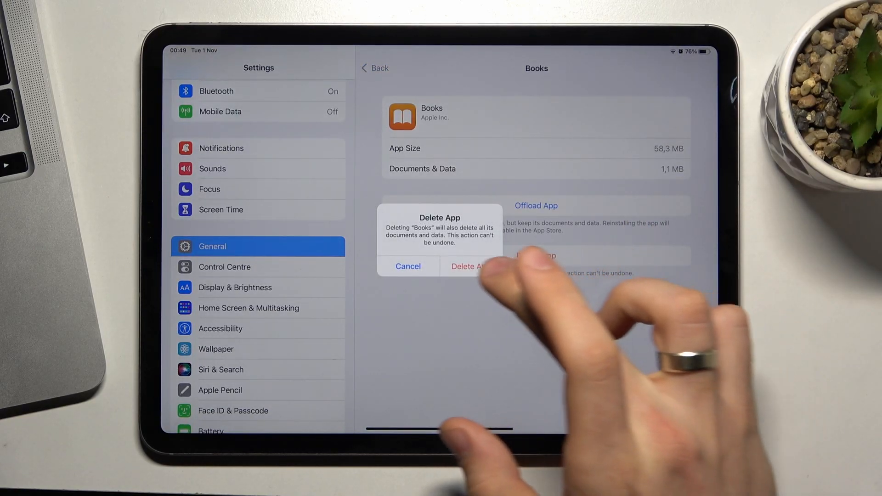
{"action": "left_click", "coordinate": [467, 267]}
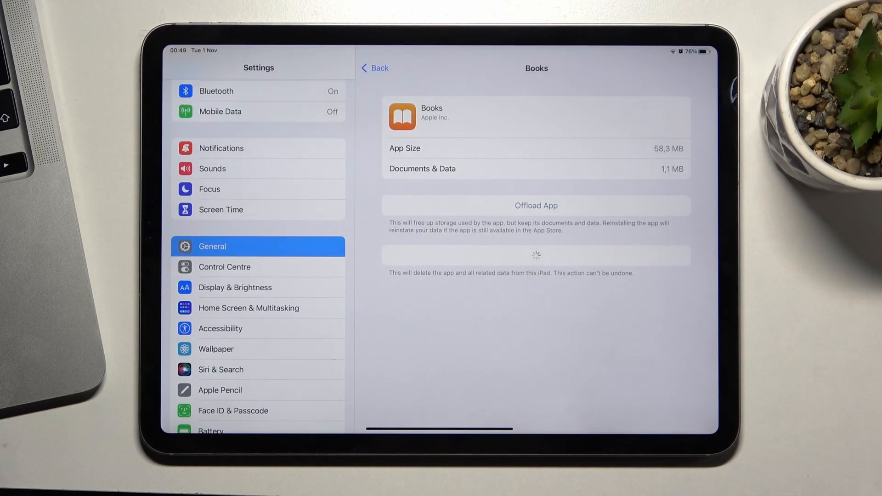
Offload GarageBand from iPad Storage, keeping its documents and data on the iPad.
{"action": "left_click", "coordinate": [375, 68]}
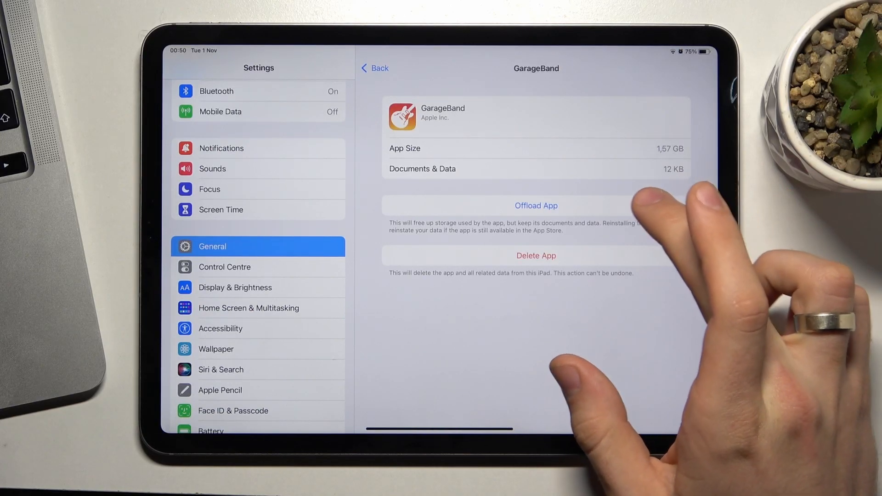
{"action": "left_click", "coordinate": [535, 204]}
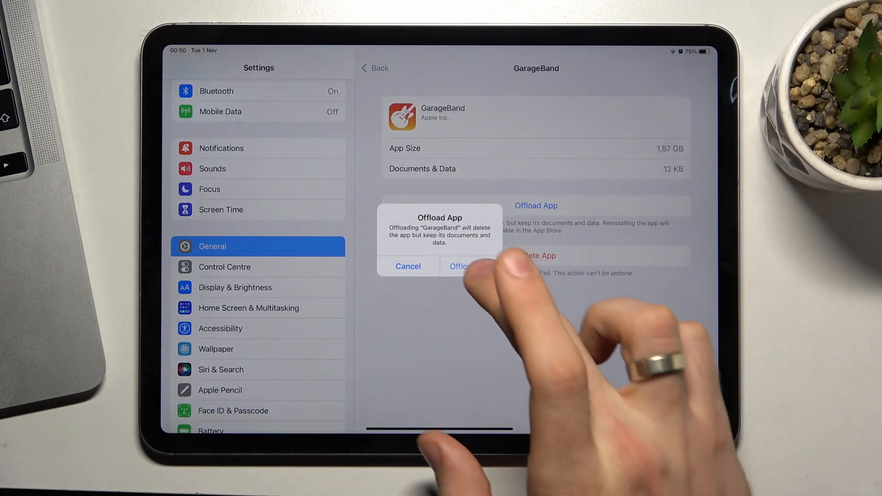
{"action": "left_click", "coordinate": [463, 266]}
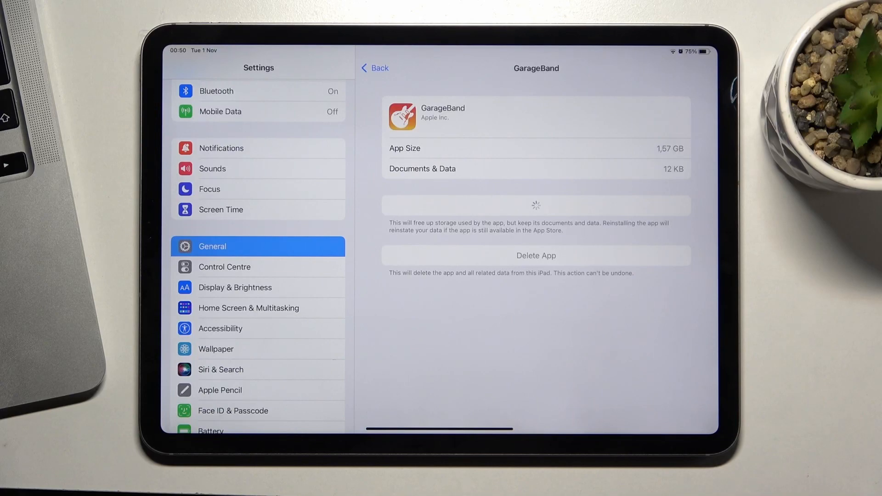
{"action": "left_click", "coordinate": [535, 205]}
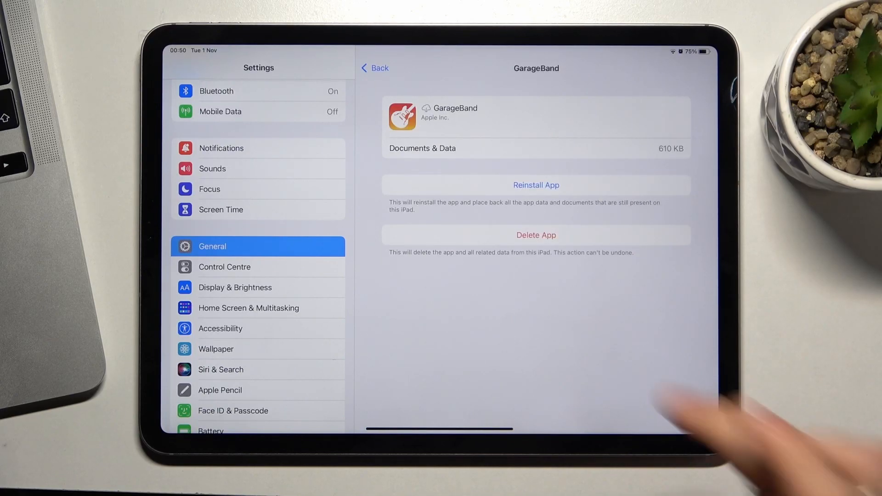
Back out of the storage list to the General settings page listing iPad Storage.
{"action": "left_click", "coordinate": [374, 67]}
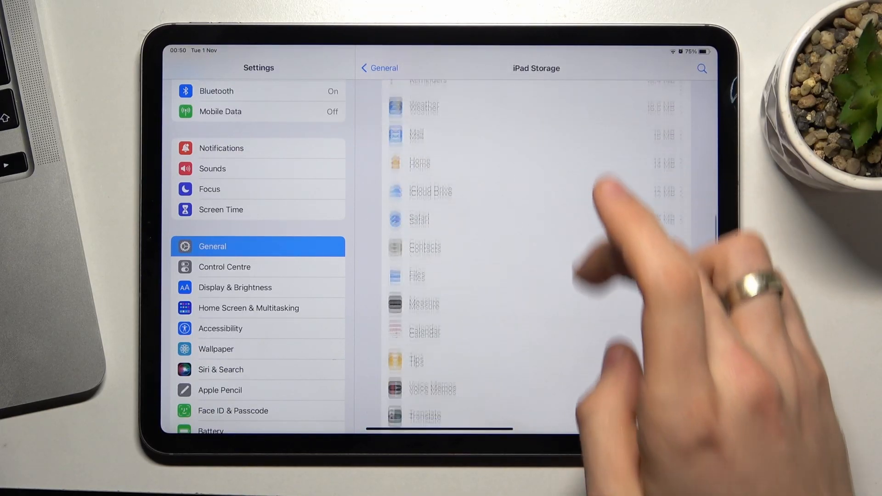
{"action": "scroll", "scroll_direction": "down", "scroll_amount": 3}
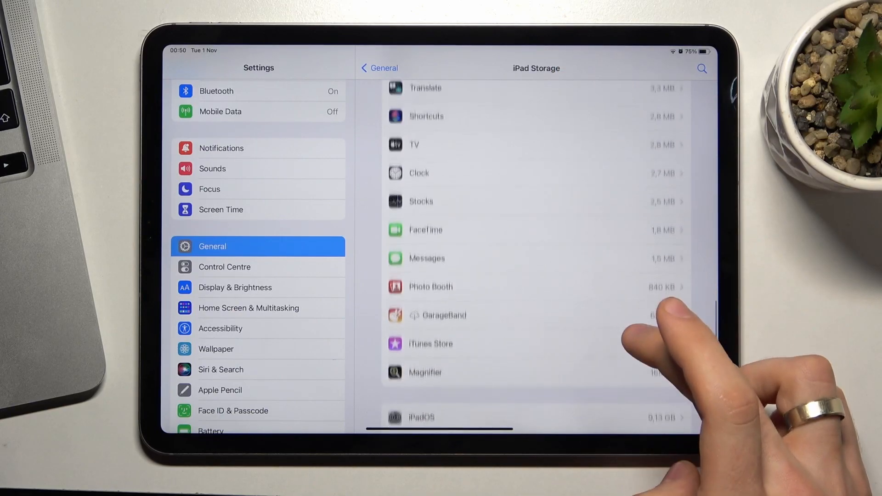
{"action": "left_click", "coordinate": [439, 315]}
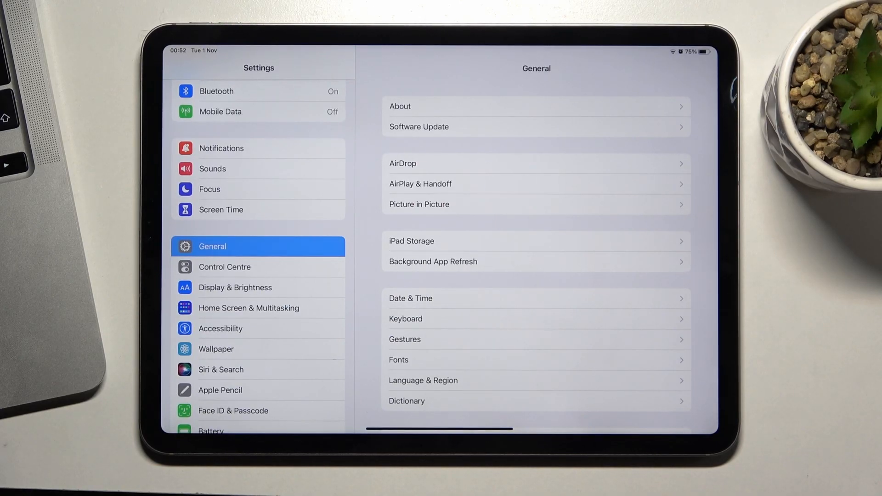
Leave Settings, go to Files > On My iPad and delete the New folder, leaving it empty.
{"action": "key", "text": "home"}
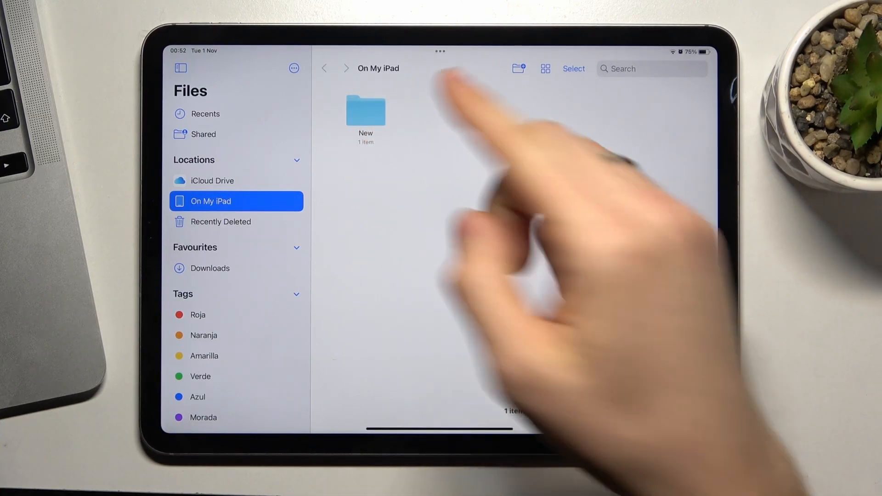
{"action": "left_click", "coordinate": [366, 112]}
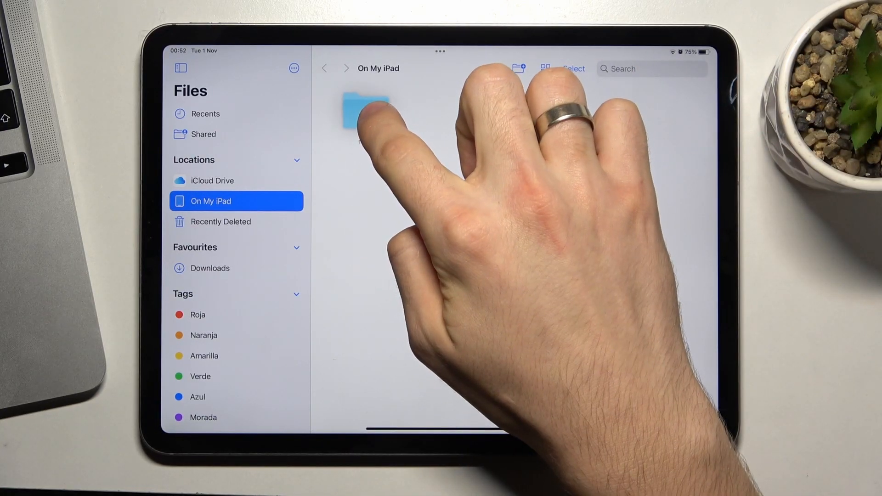
{"action": "left_click", "coordinate": [365, 113]}
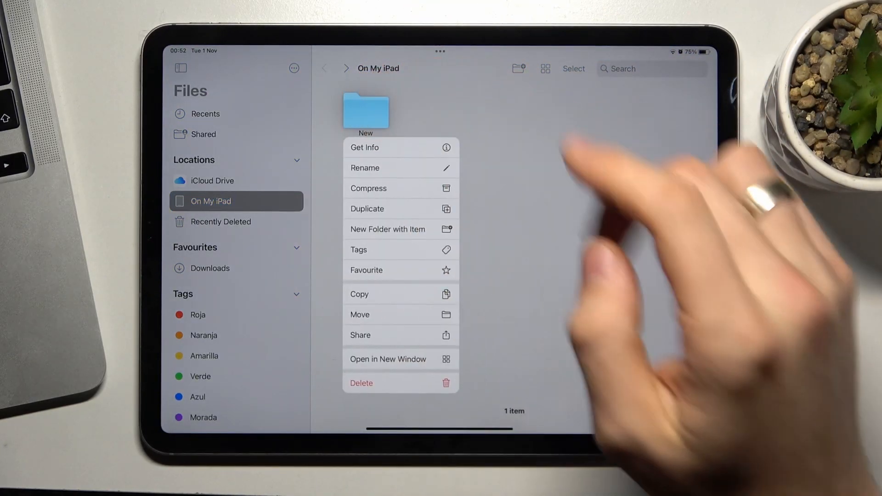
{"action": "left_click", "coordinate": [362, 382]}
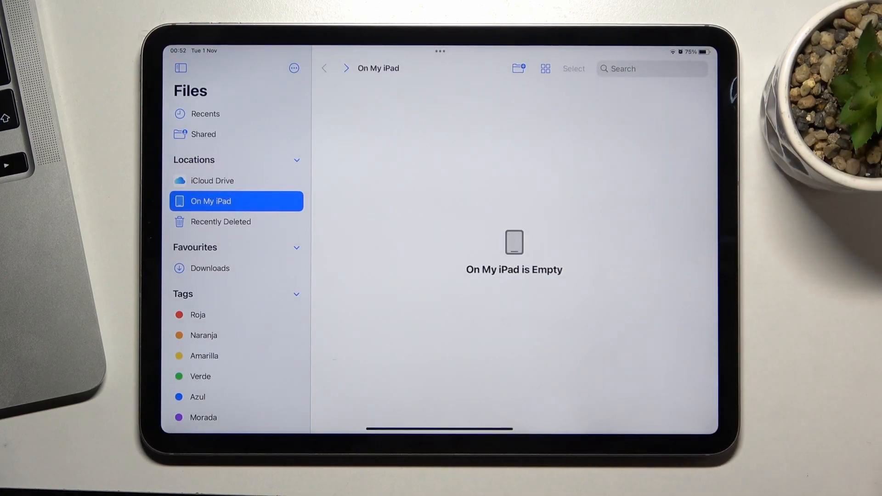
In Photos, show the sidebar and go to Utilities > Recently Deleted with its 5 photos.
{"action": "left_click", "coordinate": [221, 221]}
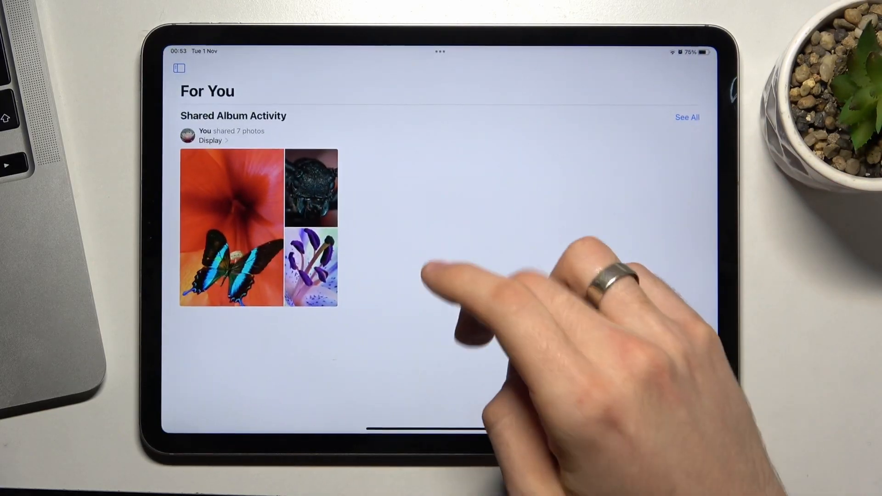
{"action": "left_click", "coordinate": [179, 67]}
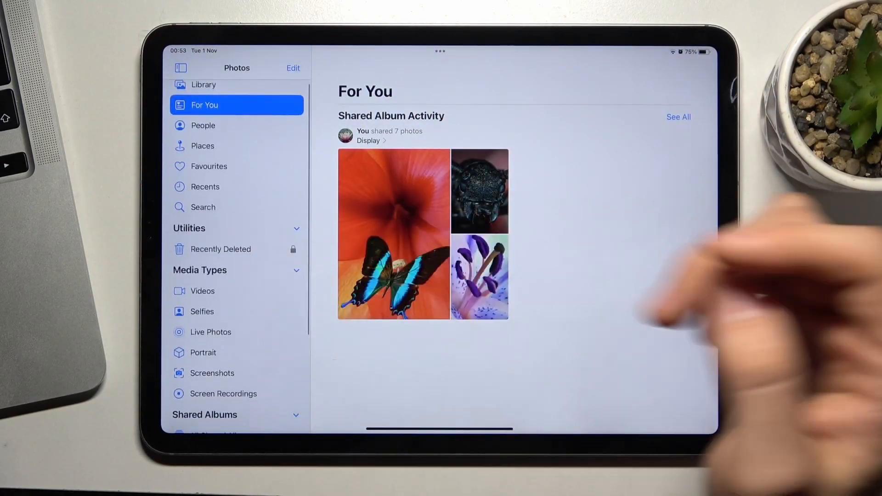
{"action": "scroll", "scroll_direction": "down", "scroll_amount": 3}
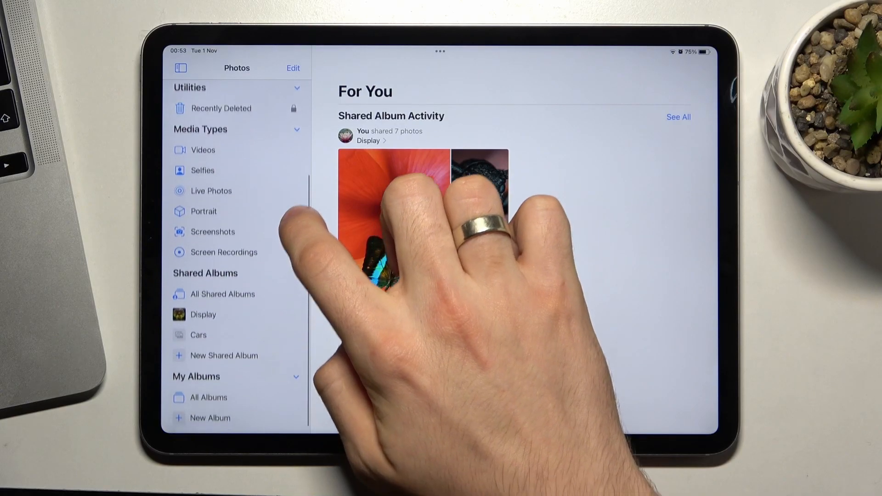
{"action": "scroll", "scroll_direction": "down", "scroll_amount": 3}
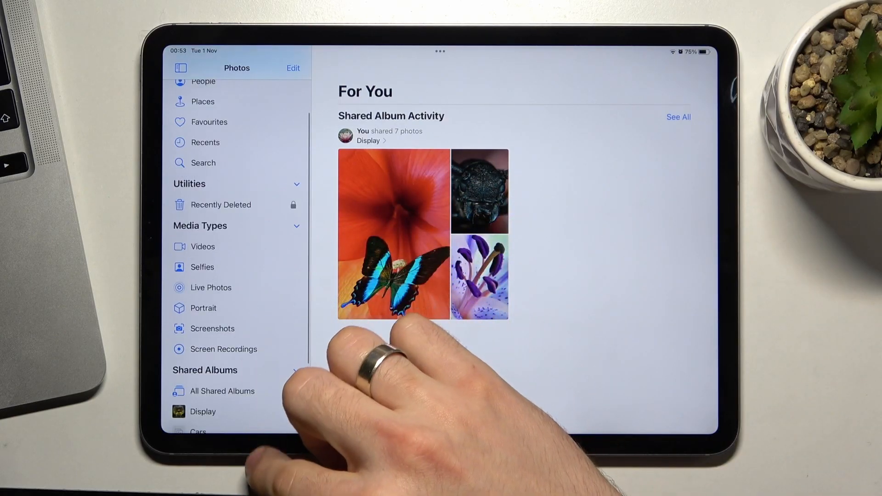
{"action": "left_click", "coordinate": [220, 204]}
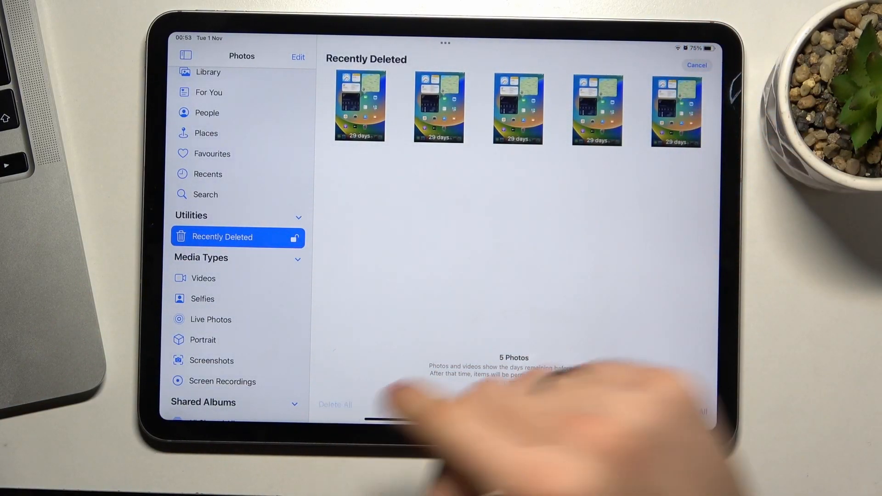
Permanently delete all photos in Recently Deleted and swipe back to the Home Screen.
{"action": "left_click", "coordinate": [335, 405]}
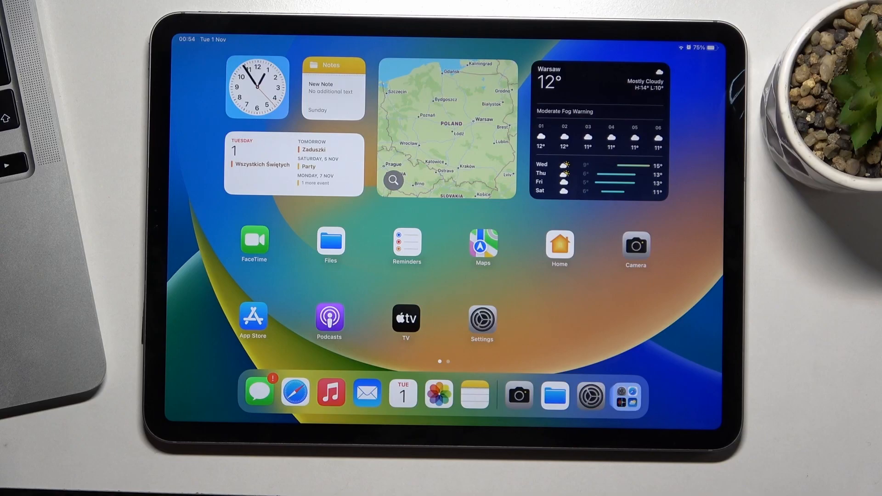
{"action": "scroll", "scroll_direction": "left", "scroll_amount": 3}
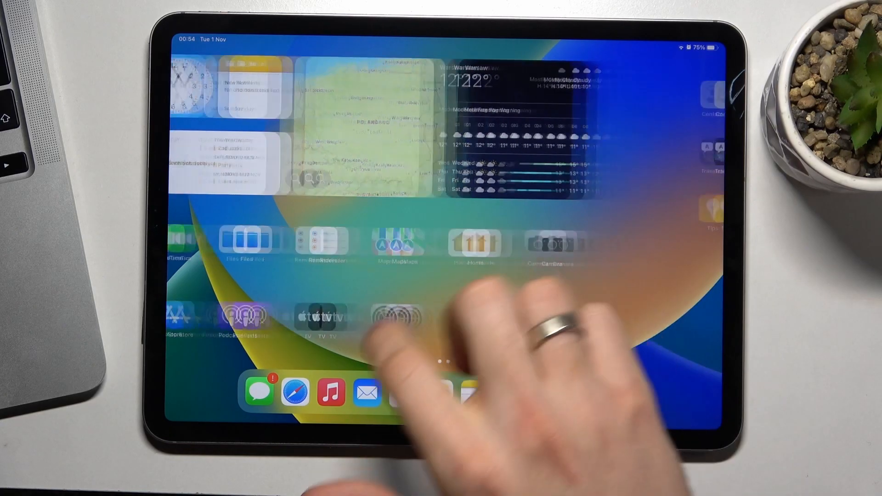